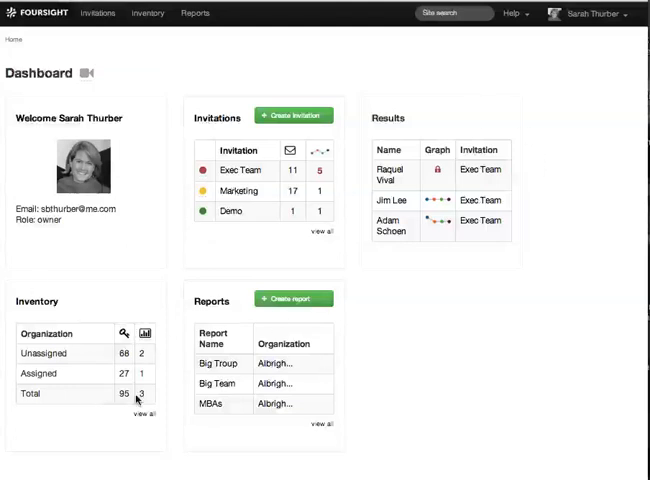
{"action": "mouse_move", "coordinate": [143, 399]}
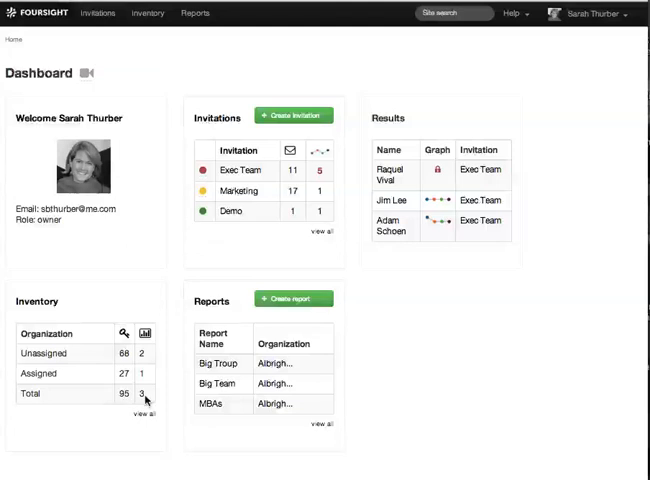
{"action": "mouse_move", "coordinate": [113, 375]}
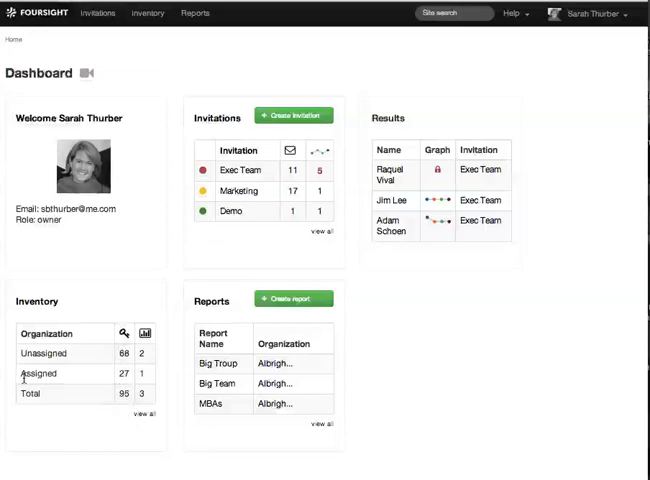
{"action": "mouse_move", "coordinate": [27, 387]}
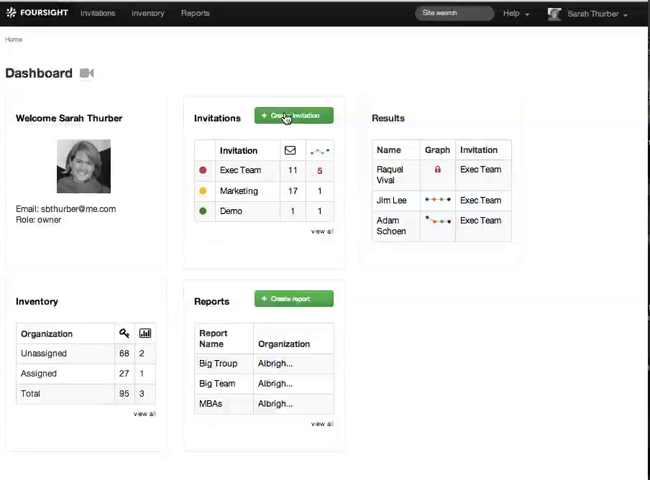
{"action": "mouse_move", "coordinate": [64, 368]}
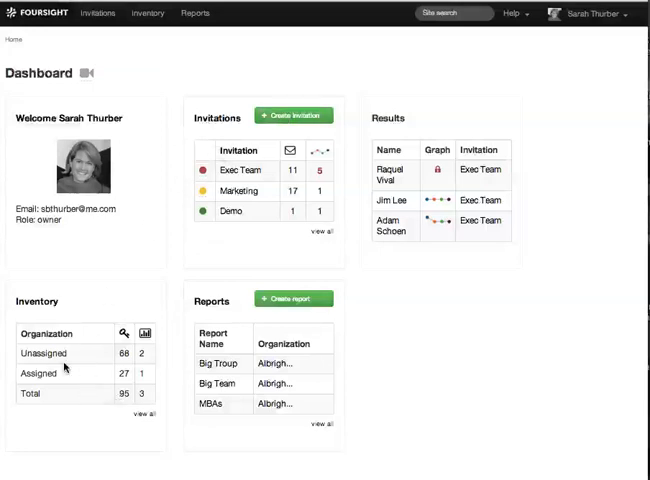
{"action": "mouse_move", "coordinate": [62, 362]}
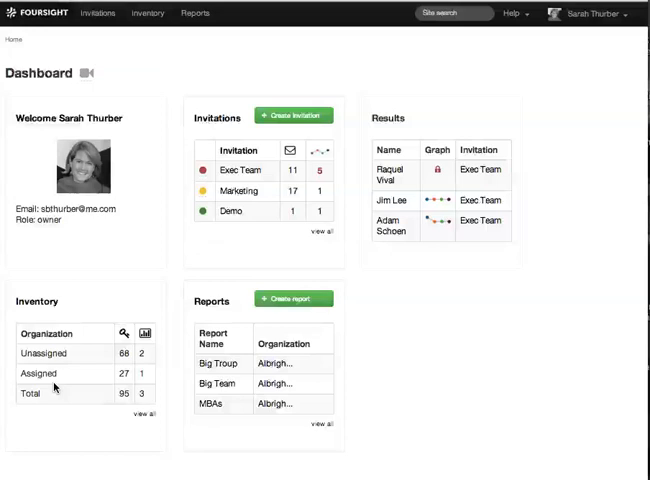
{"action": "mouse_move", "coordinate": [93, 421]}
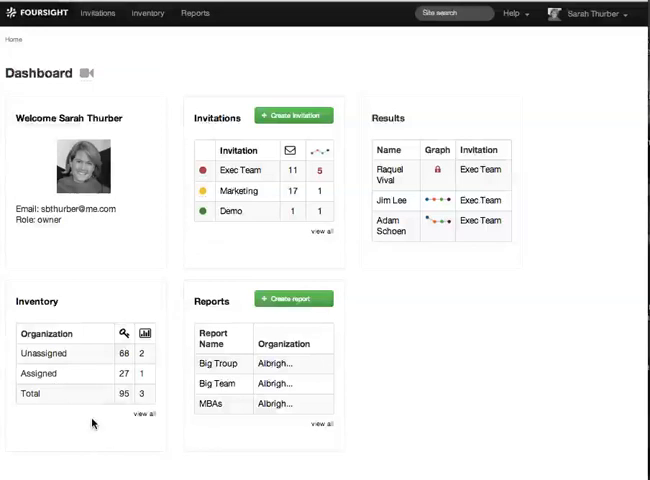
{"action": "mouse_move", "coordinate": [38, 310]}
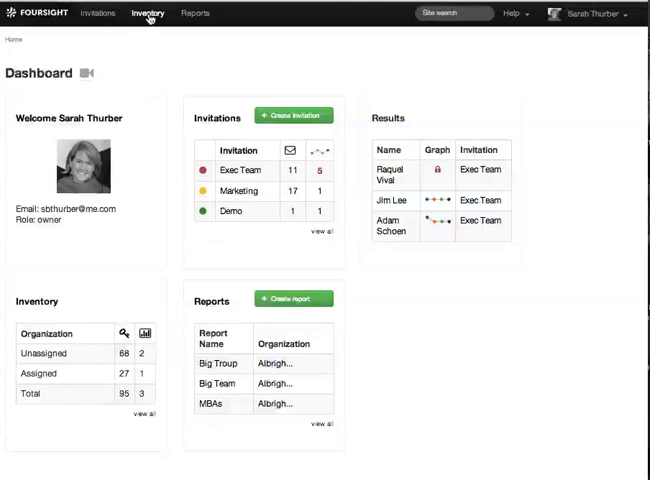
Open the Inventory page showing 95 individual scoring keys and 3 team profiles.
{"action": "left_click", "coordinate": [145, 15]}
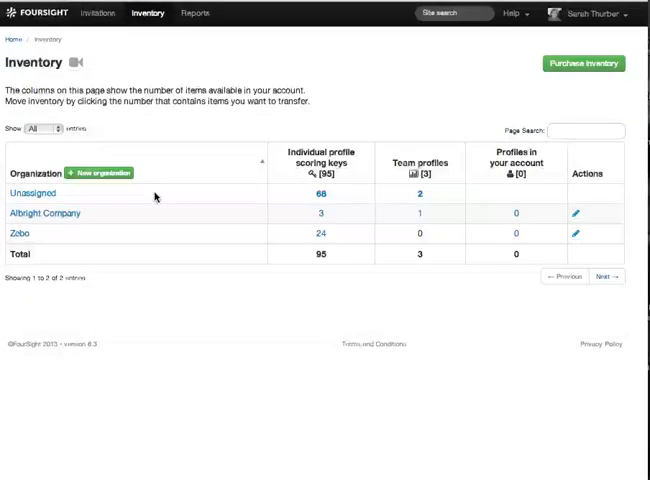
{"action": "mouse_move", "coordinate": [155, 236]}
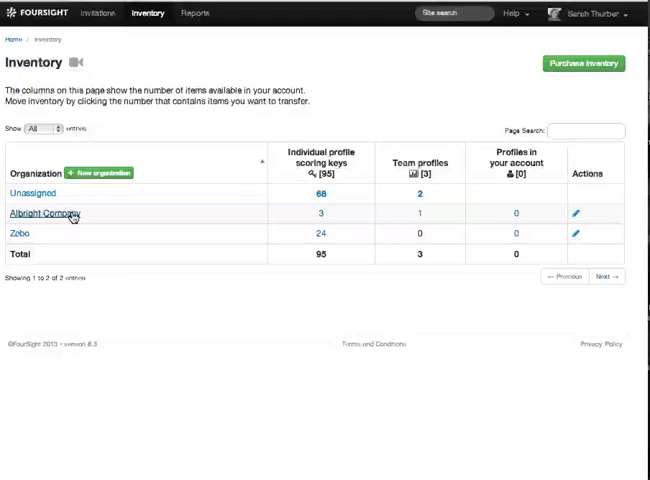
{"action": "mouse_move", "coordinate": [168, 250]}
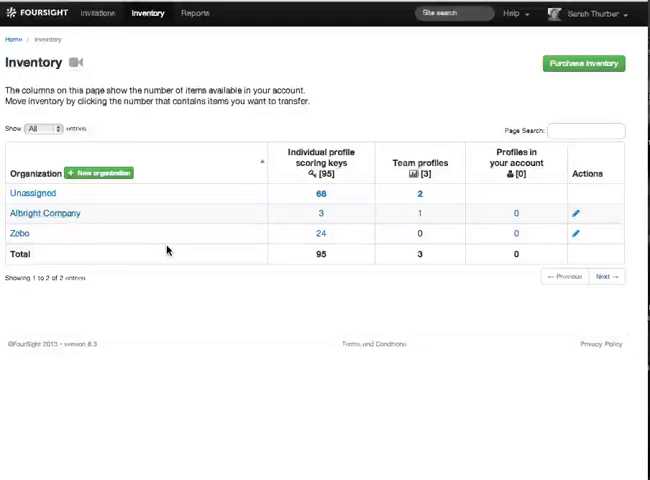
{"action": "mouse_move", "coordinate": [48, 213]}
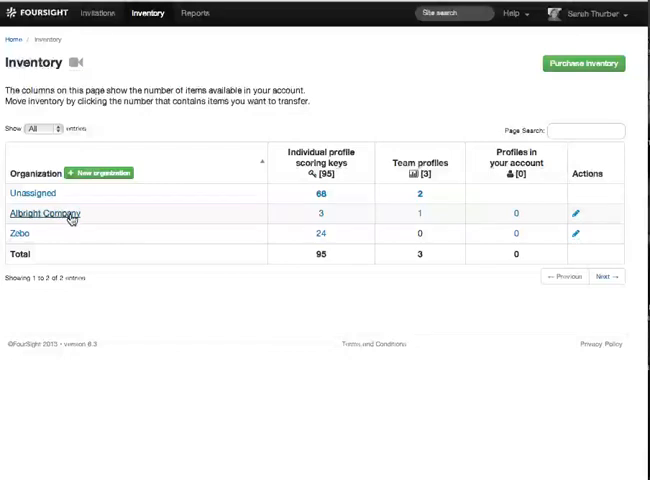
{"action": "mouse_move", "coordinate": [240, 214]}
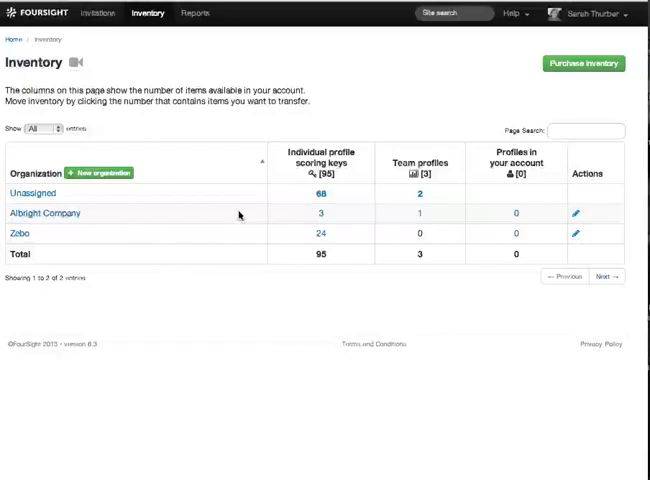
{"action": "mouse_move", "coordinate": [322, 195]}
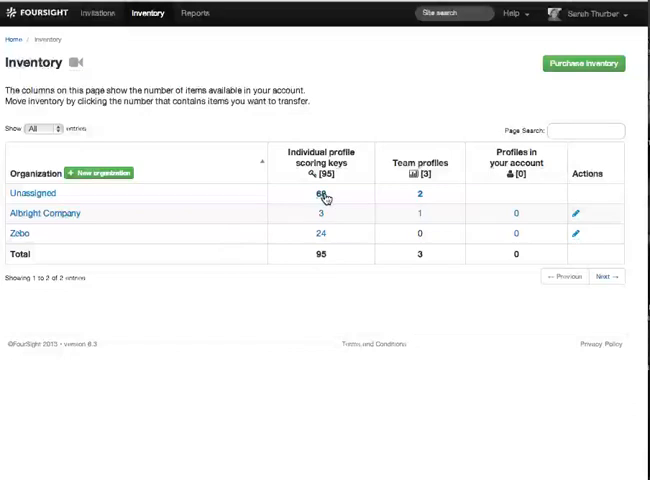
Transfer 3 individual profile scoring keys from Unassigned (68) to Albright Company.
{"action": "left_click", "coordinate": [319, 192]}
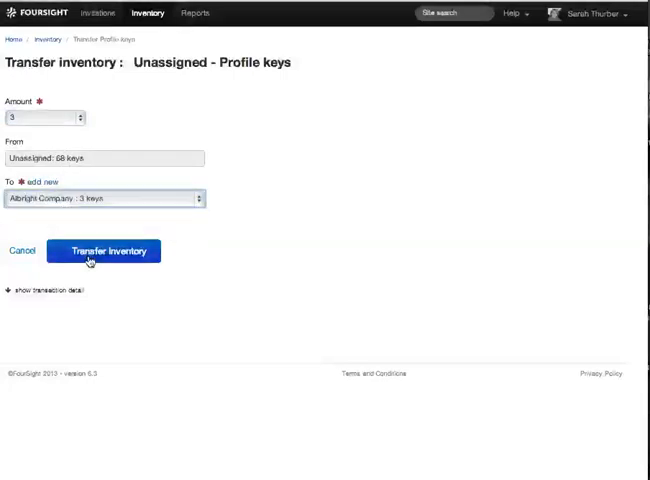
{"action": "left_click", "coordinate": [105, 250]}
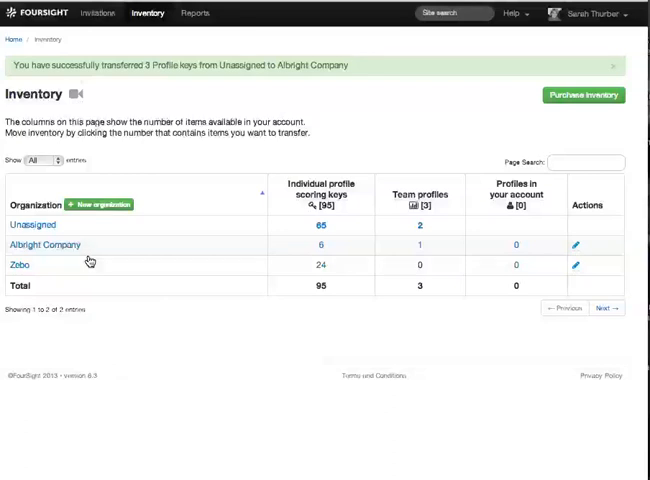
{"action": "mouse_move", "coordinate": [332, 245]}
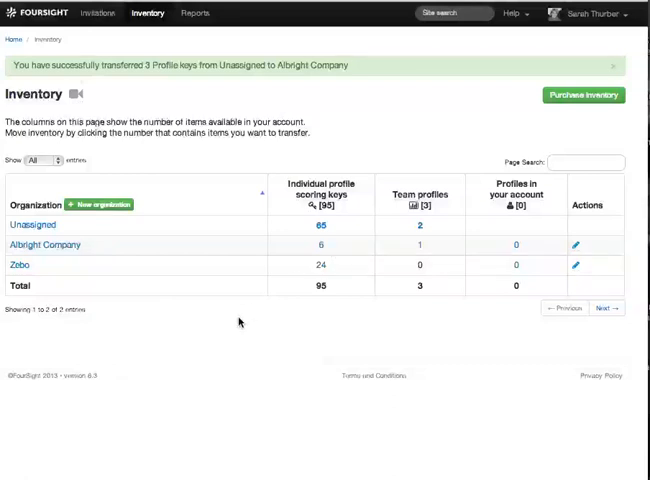
{"action": "mouse_move", "coordinate": [235, 285]}
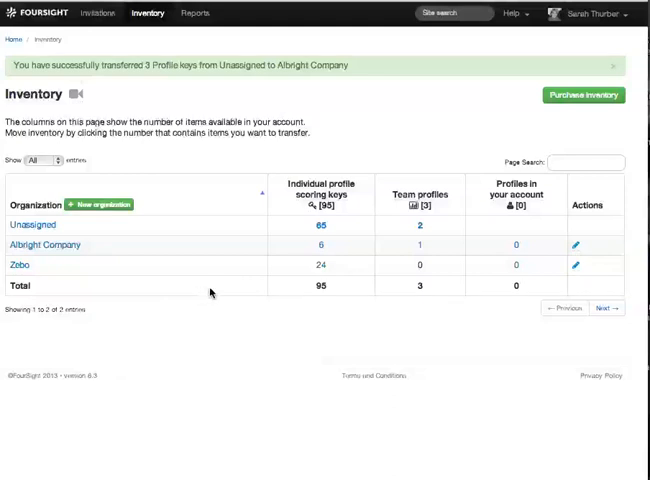
{"action": "mouse_move", "coordinate": [348, 225]}
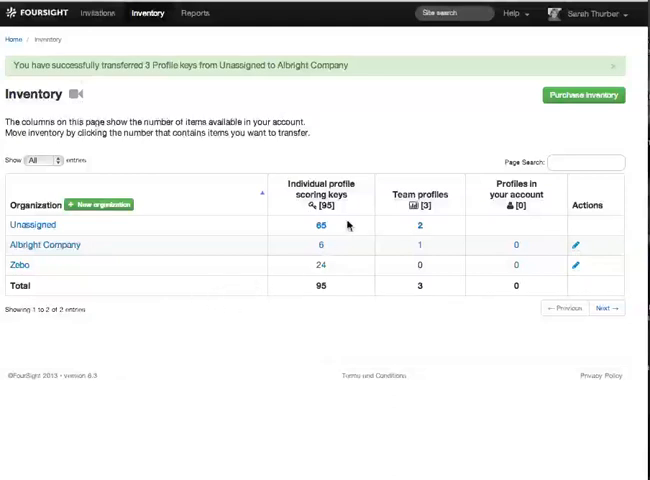
{"action": "mouse_move", "coordinate": [26, 227]}
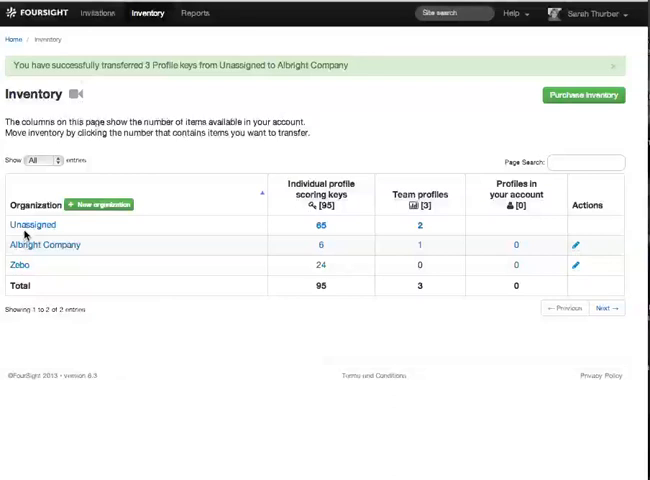